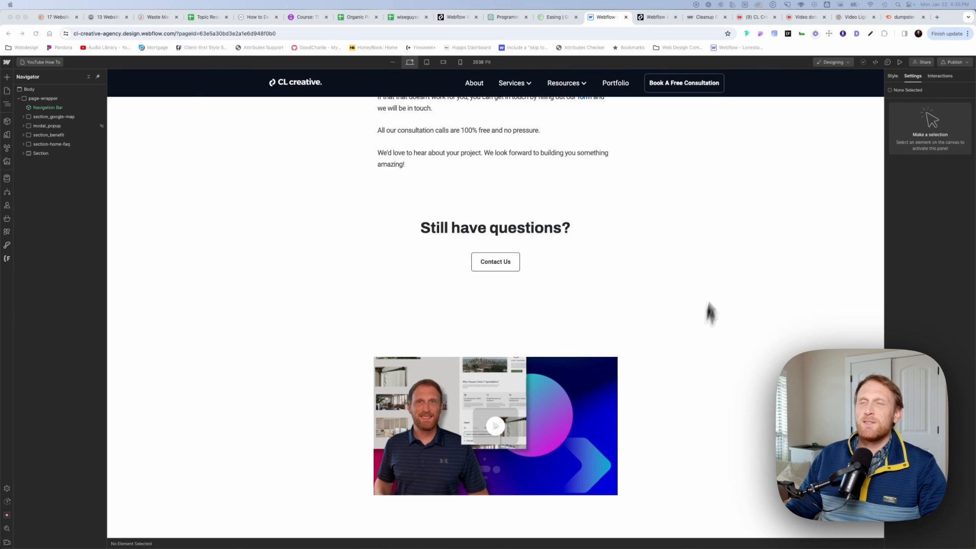
pyautogui.moveTo(707, 346)
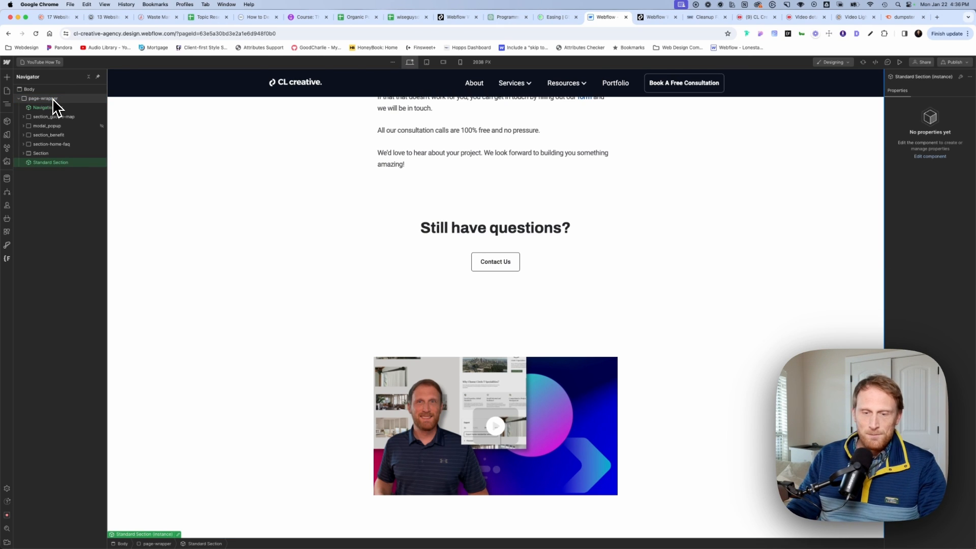
# Select the new standard section and drill into its inner div block.
pyautogui.click(41, 161)
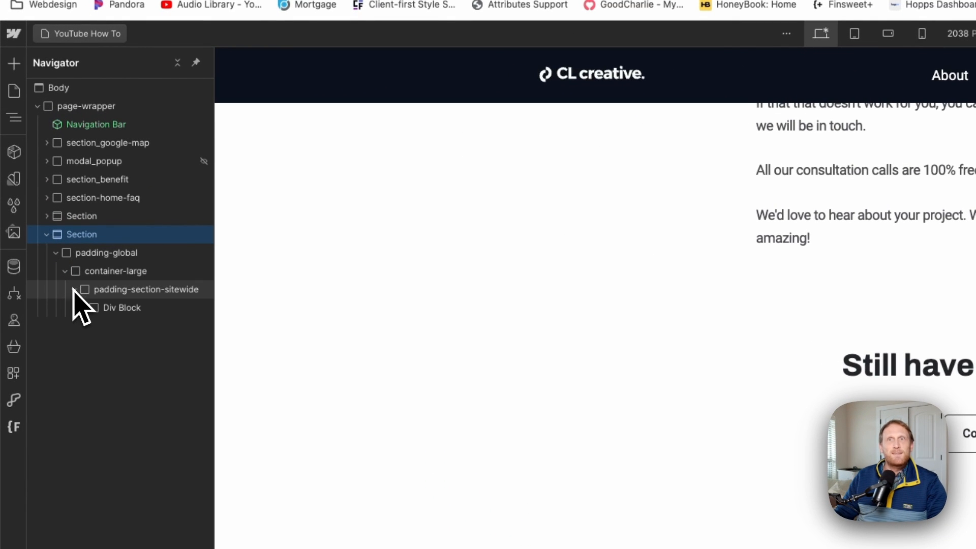
pyautogui.click(122, 307)
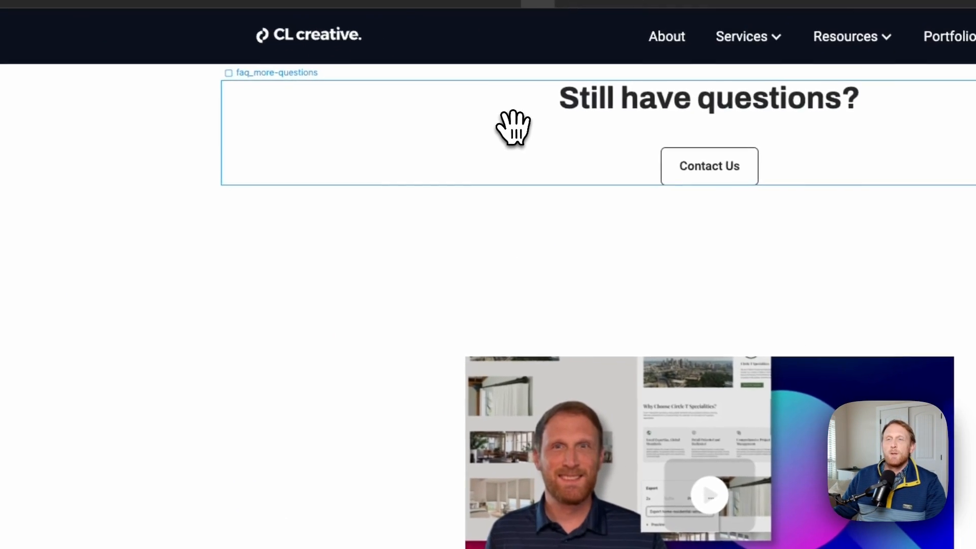
# Connect the collection list's source to the Blog Posts collection.
pyautogui.click(478, 355)
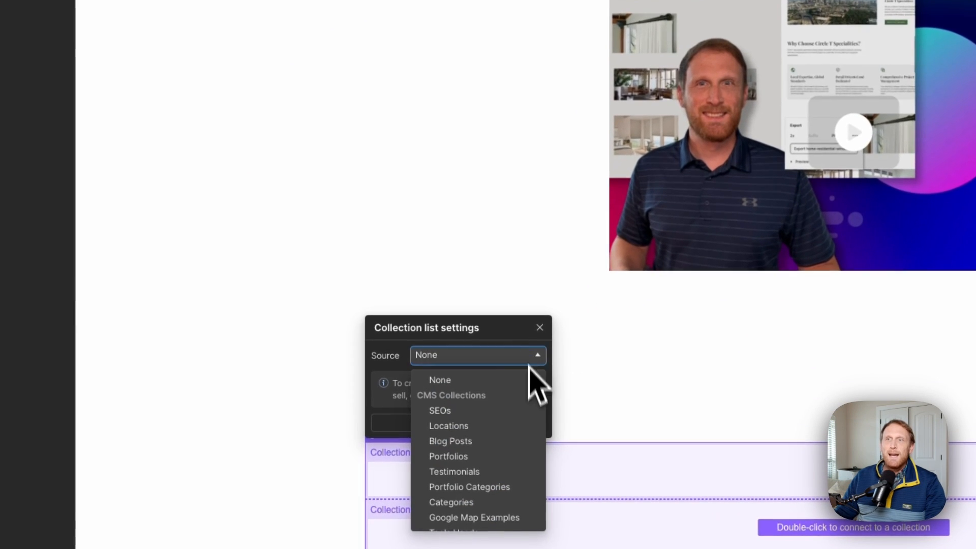
pyautogui.click(450, 440)
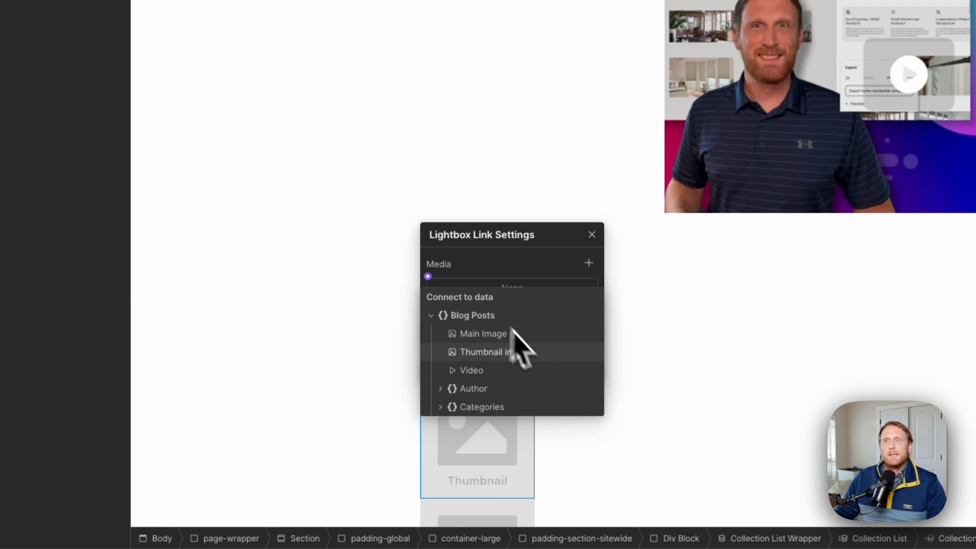
pyautogui.moveTo(542, 386)
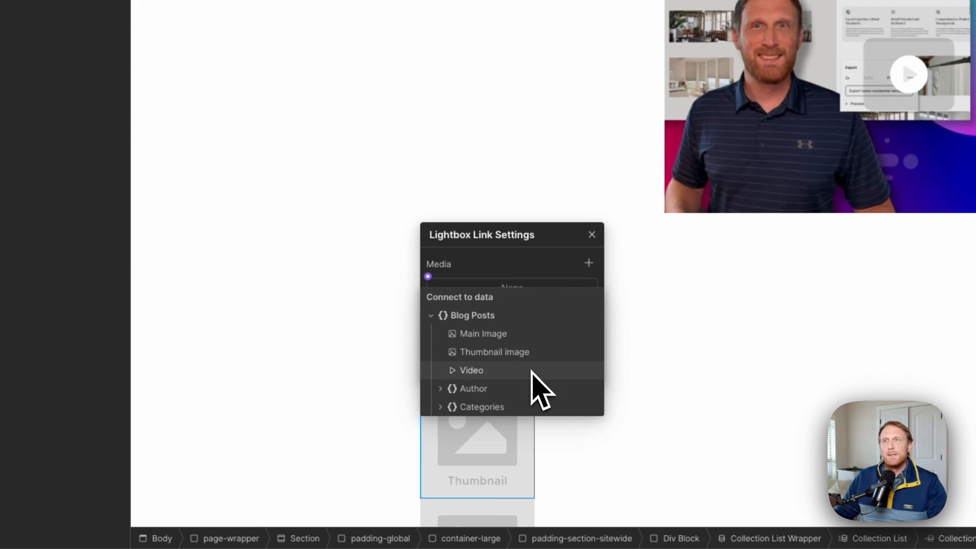
# Bind the lightbox media to the Video field and name its group 'video'.
pyautogui.click(471, 370)
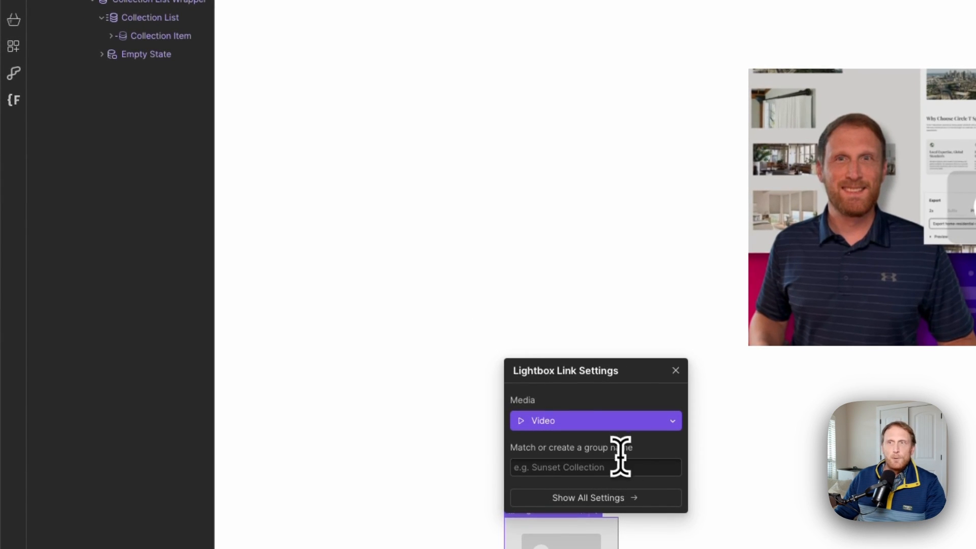
pyautogui.write('v')
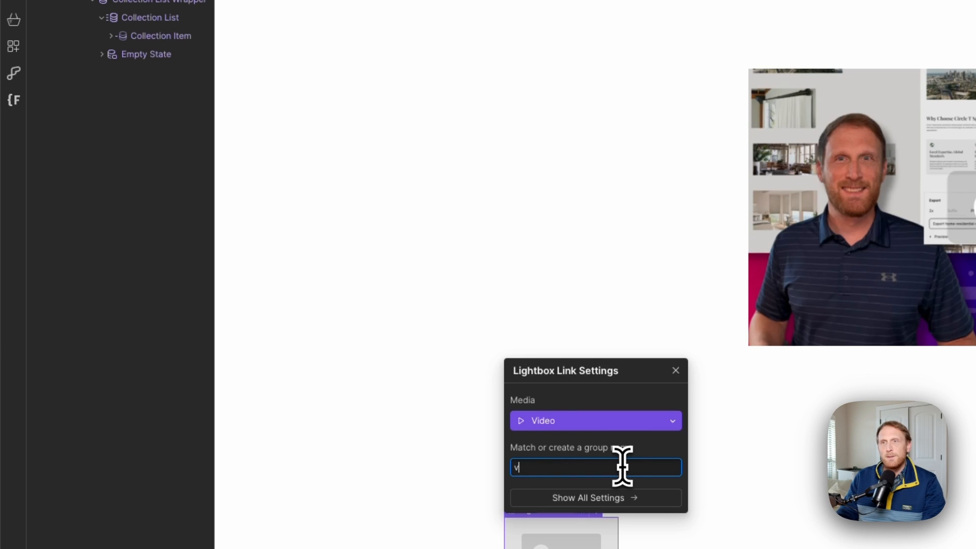
pyautogui.write('ideo')
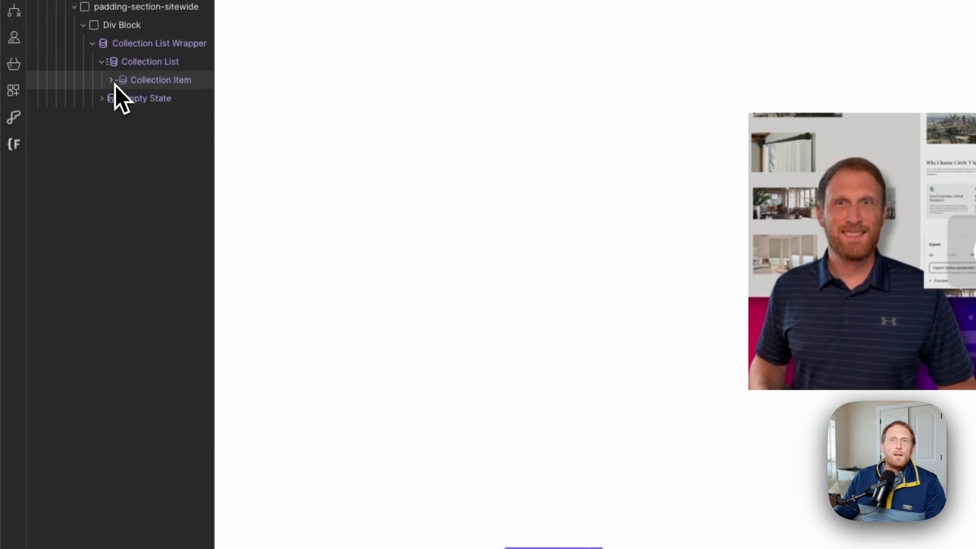
# Bind the lightbox thumbnail image to each post's Thumbnail image field.
pyautogui.click(109, 79)
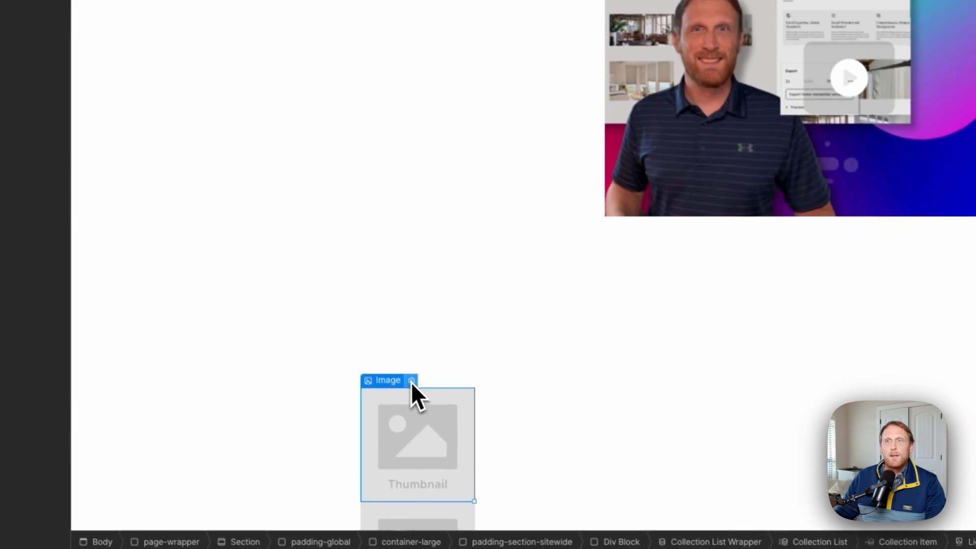
pyautogui.click(410, 380)
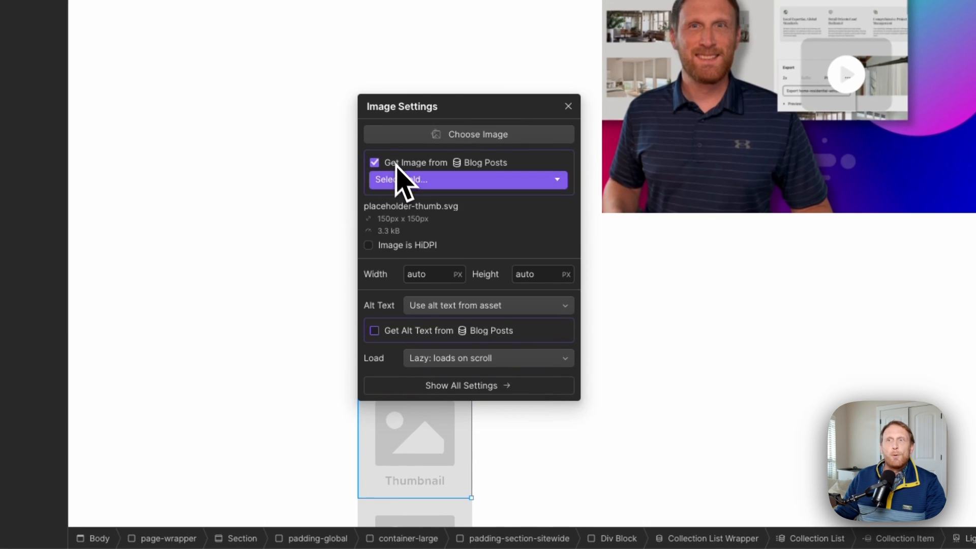
pyautogui.click(463, 179)
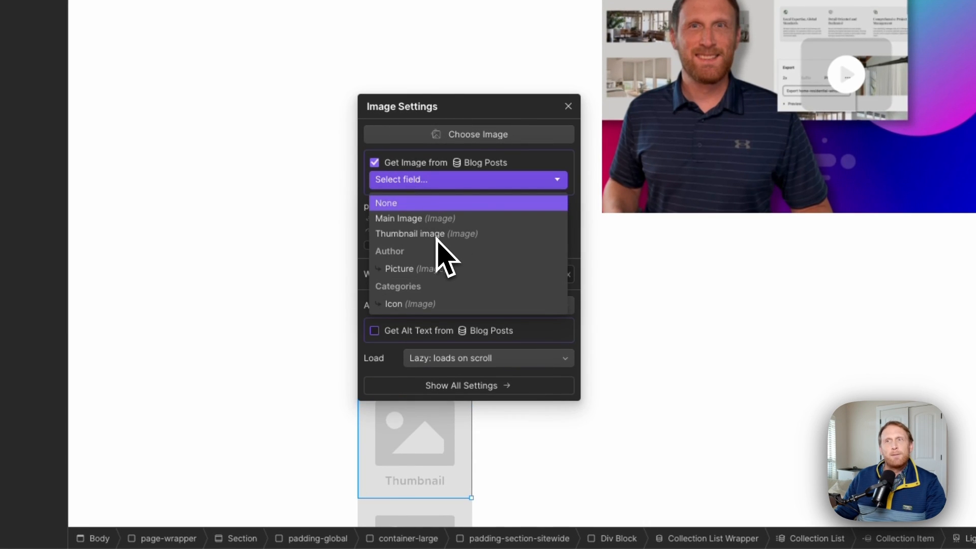
pyautogui.click(410, 234)
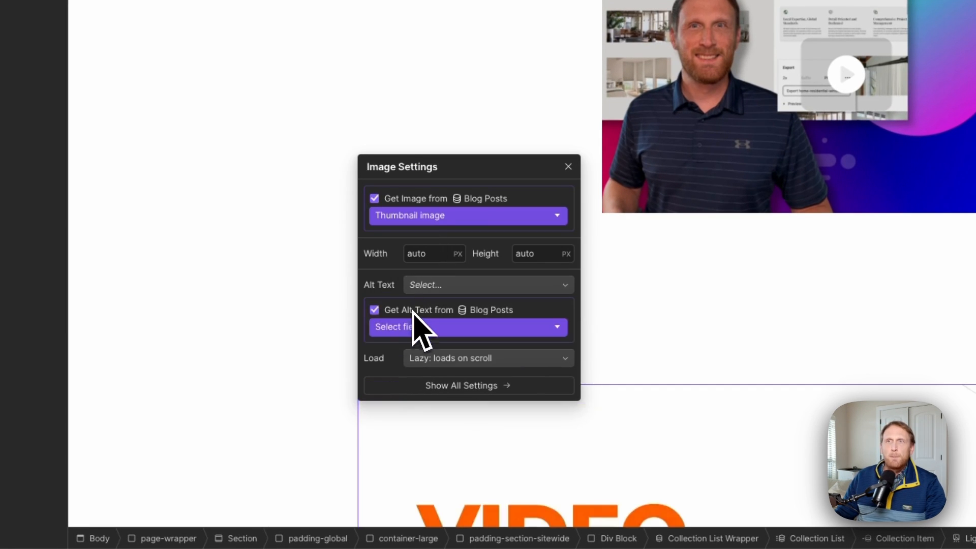
# Pull the image's alt text from a Blog Posts field.
pyautogui.click(468, 326)
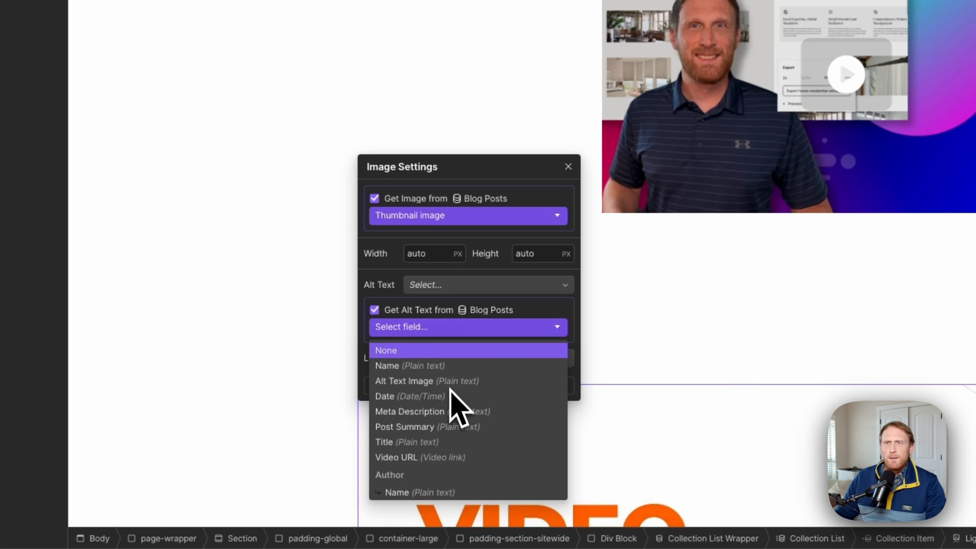
pyautogui.click(403, 380)
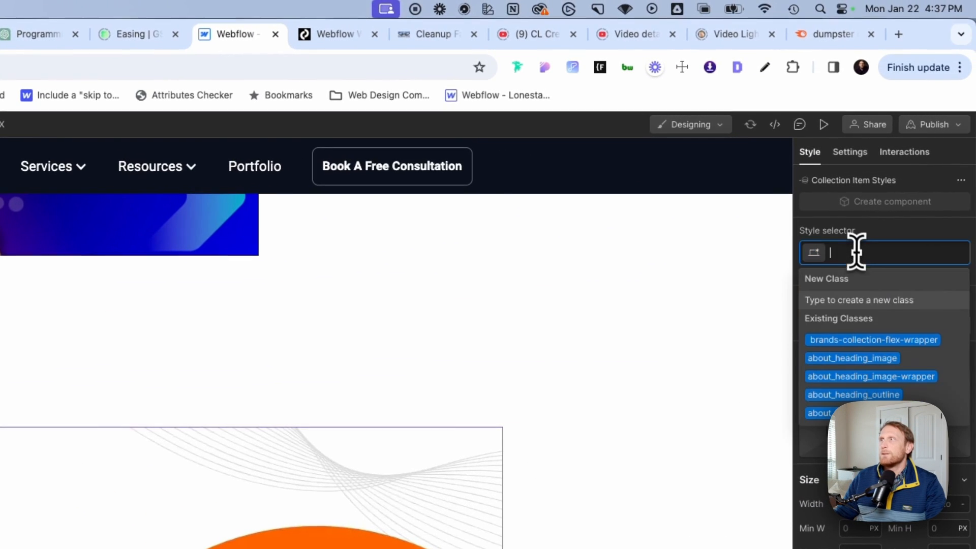
# Give the collection items the video_cms class.
pyautogui.write('video')
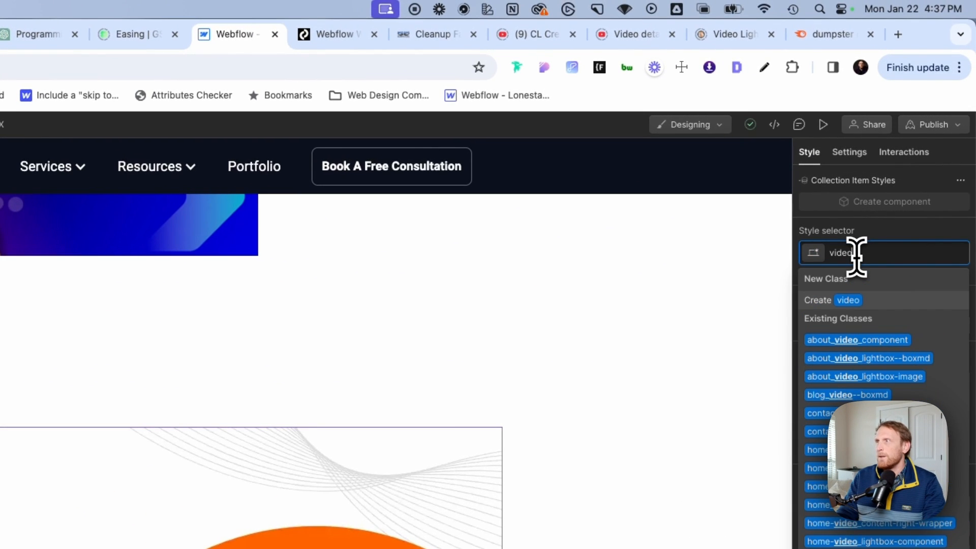
pyautogui.write('_cms')
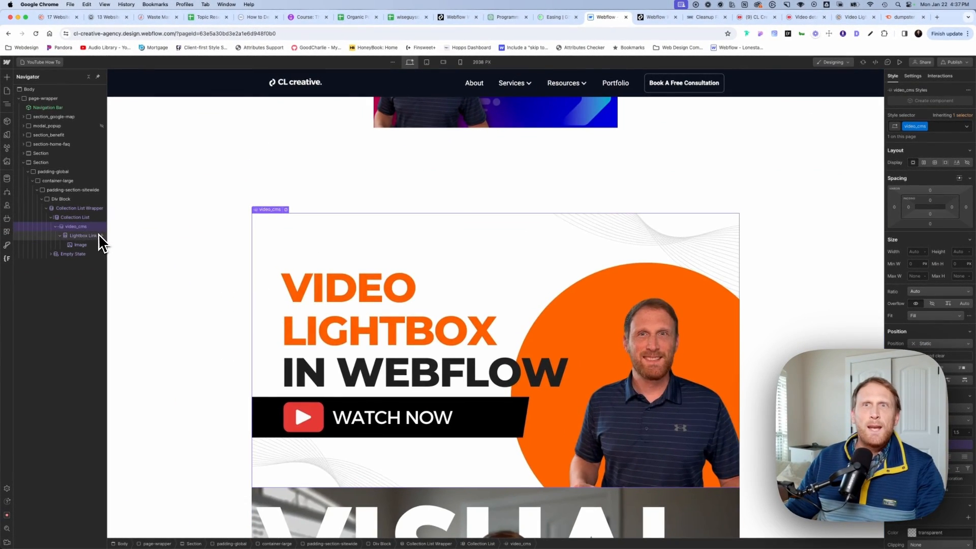
pyautogui.write('vice')
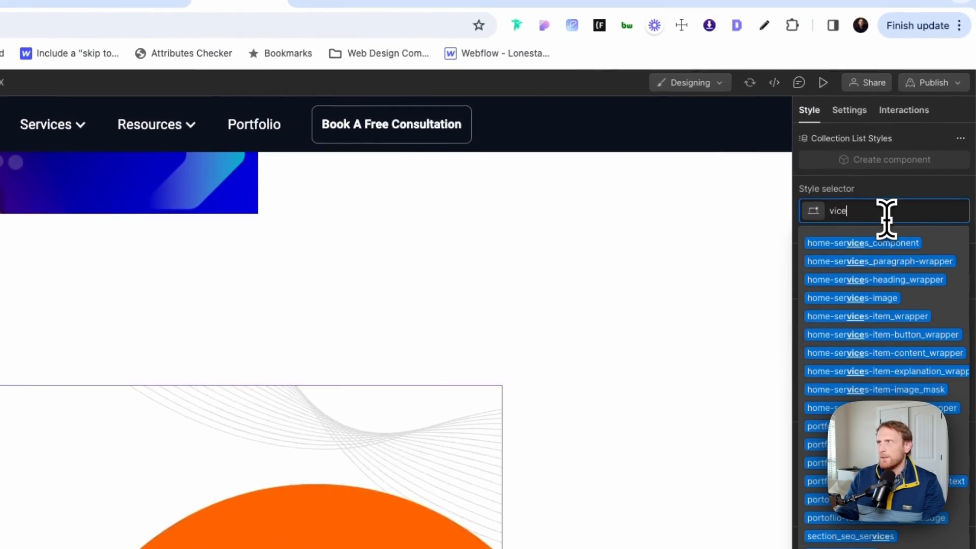
# Class the list video_cms-list as a three-column grid with a 3rem column gap.
pyautogui.write('video')
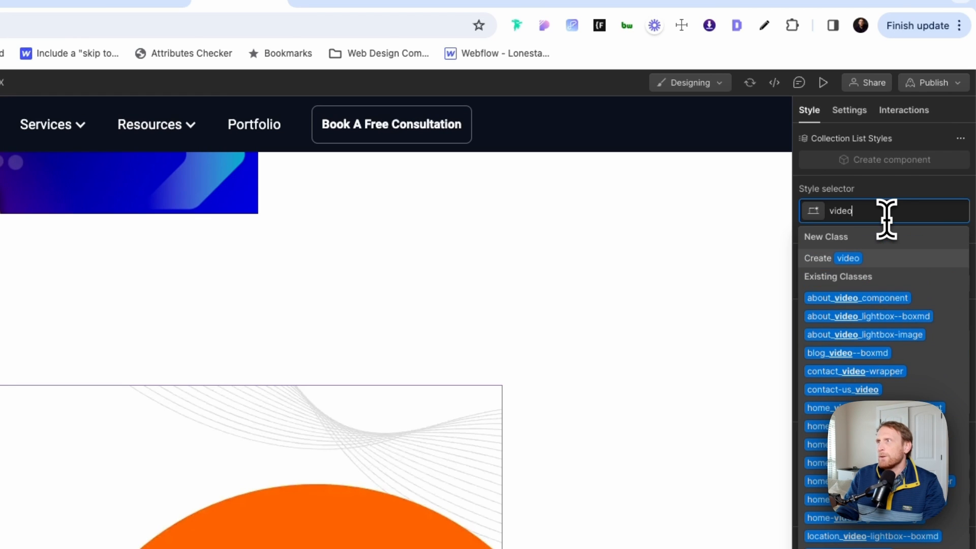
pyautogui.write('_cms')
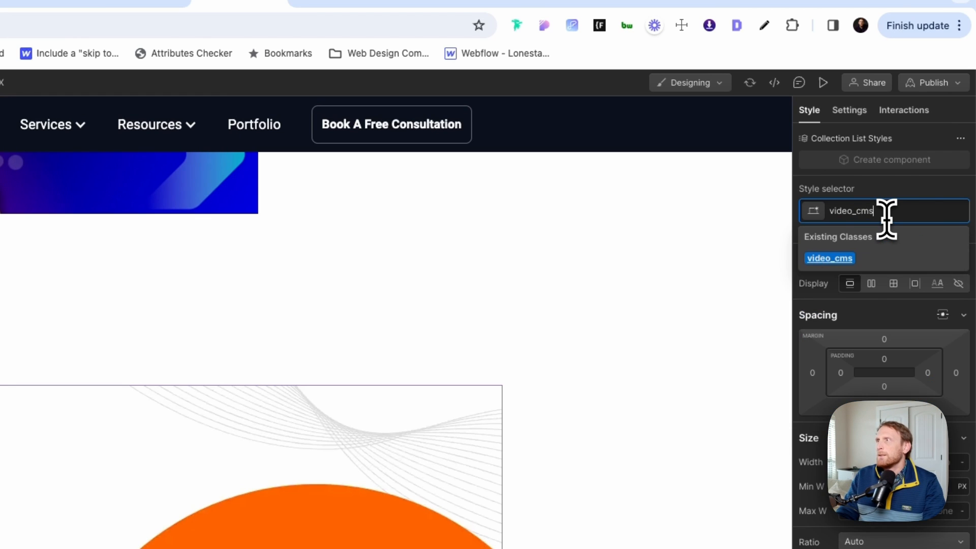
pyautogui.write('-list')
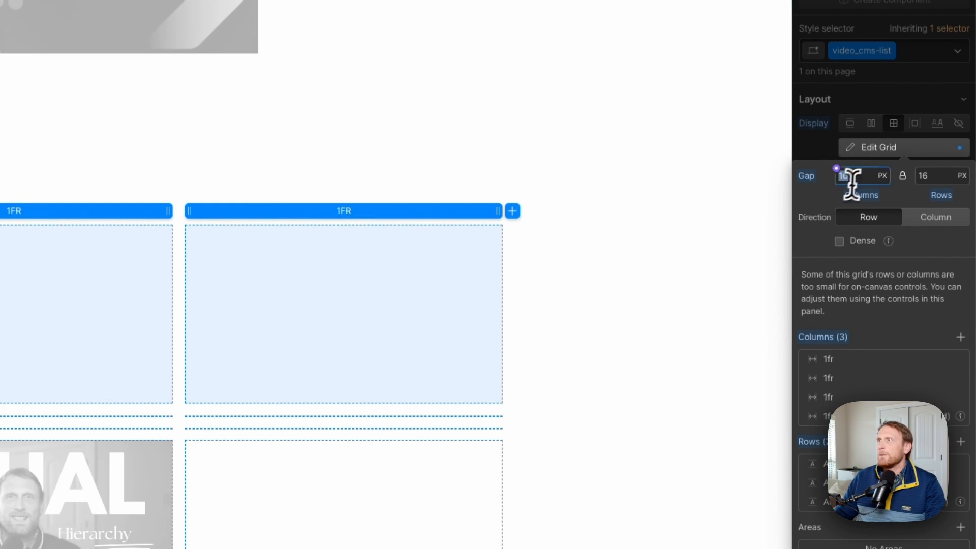
pyautogui.write('3rem')
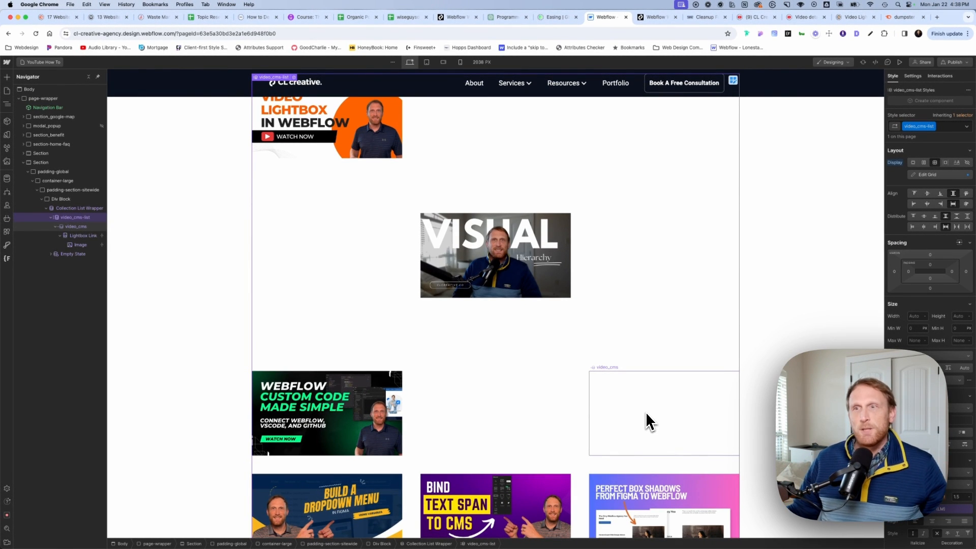
pyautogui.moveTo(609, 369)
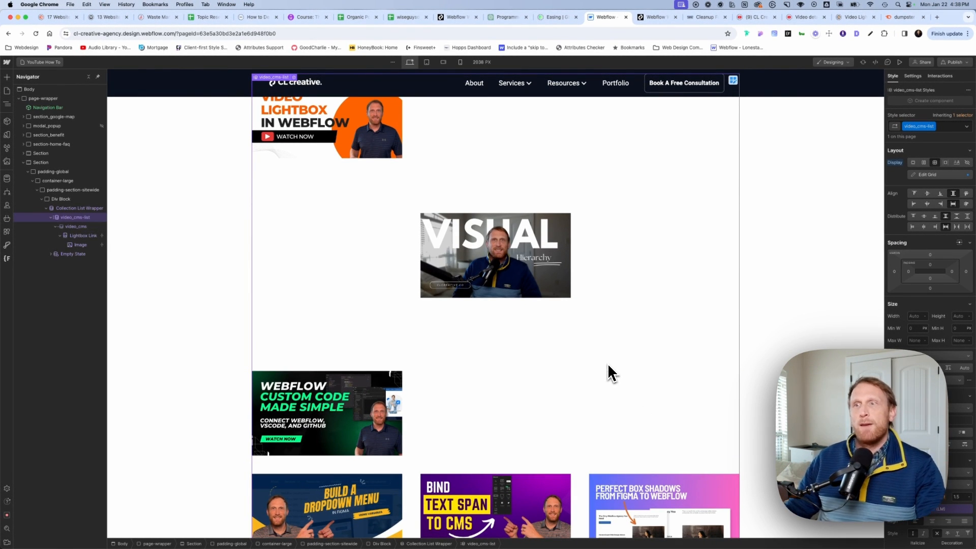
pyautogui.moveTo(614, 351)
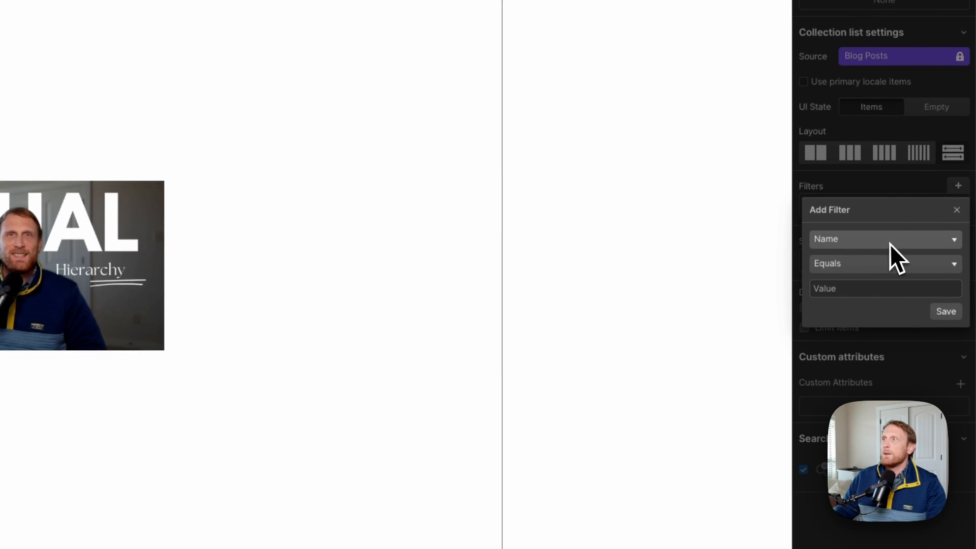
# Add and save a filter showing only posts whose Video field is set.
pyautogui.click(883, 239)
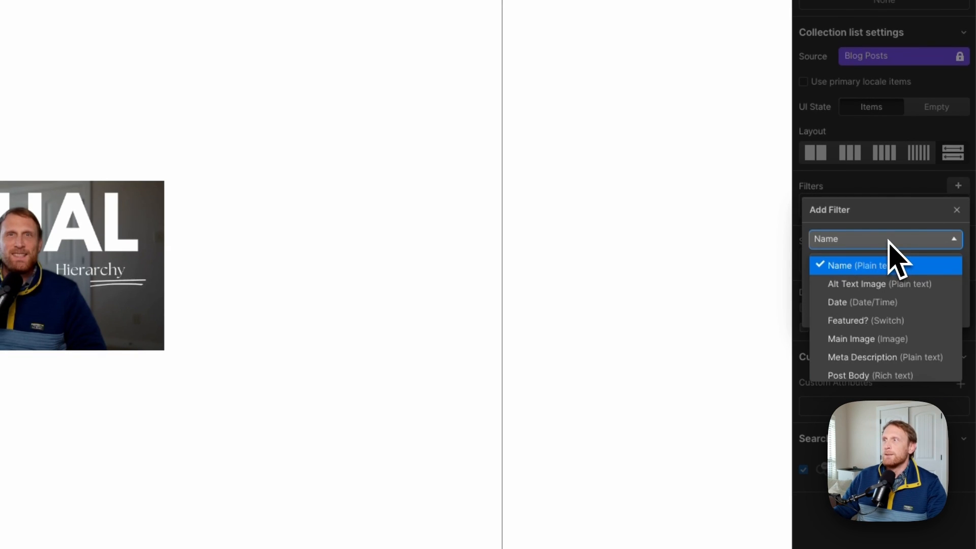
pyautogui.scroll(-3)
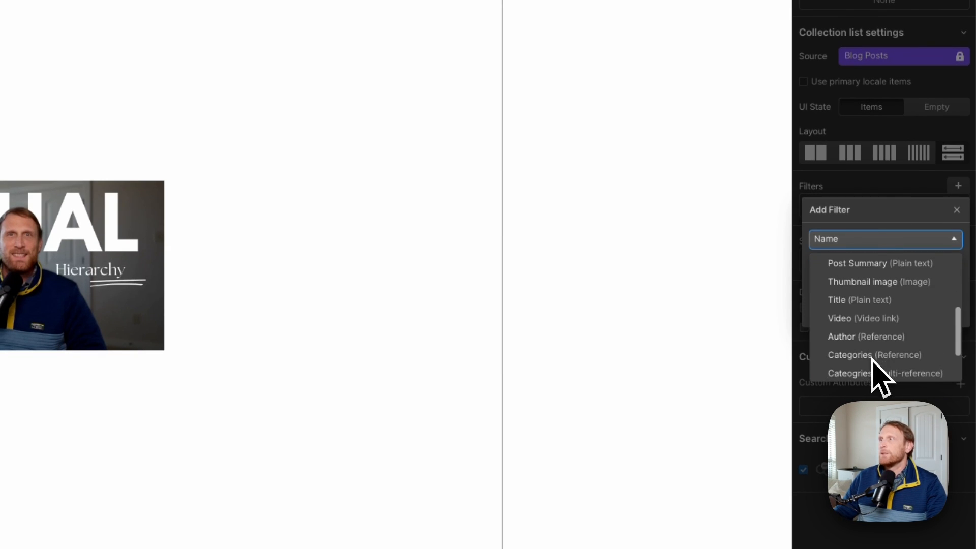
pyautogui.moveTo(880, 342)
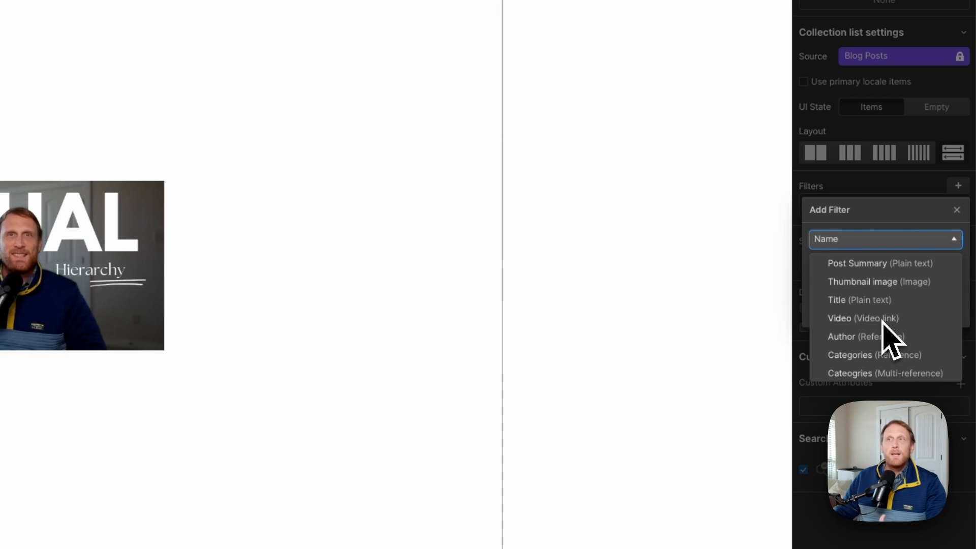
pyautogui.click(839, 319)
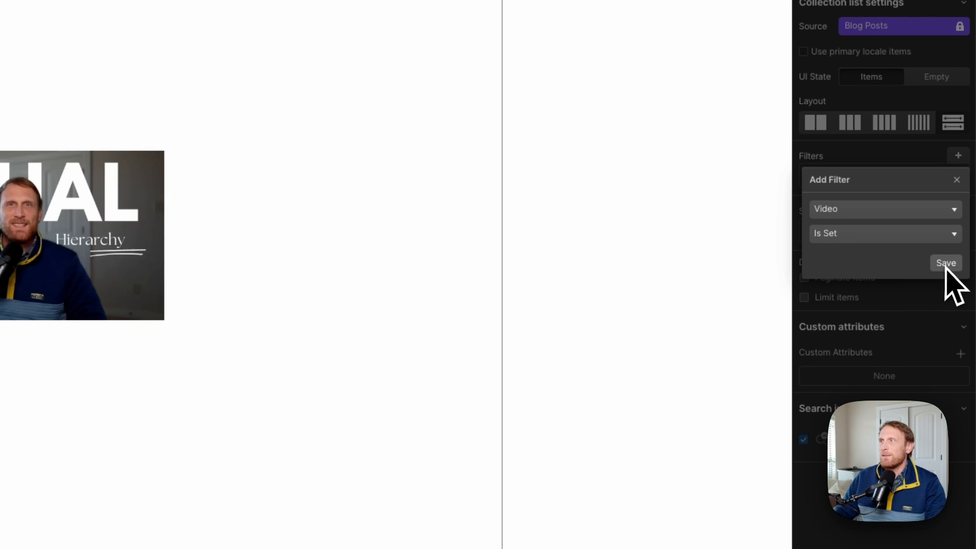
pyautogui.click(945, 262)
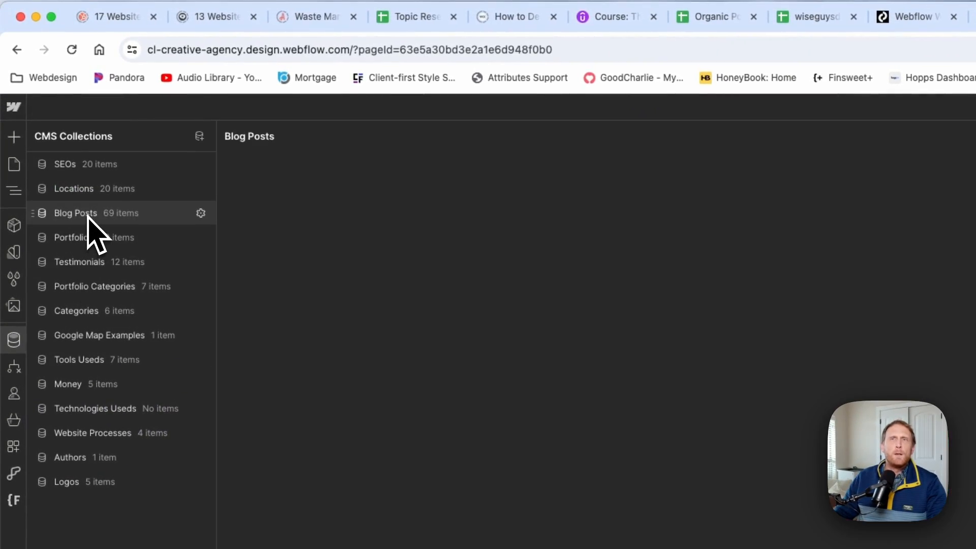
# Open the Blog Posts collection in the CMS panel to view its items.
pyautogui.click(74, 213)
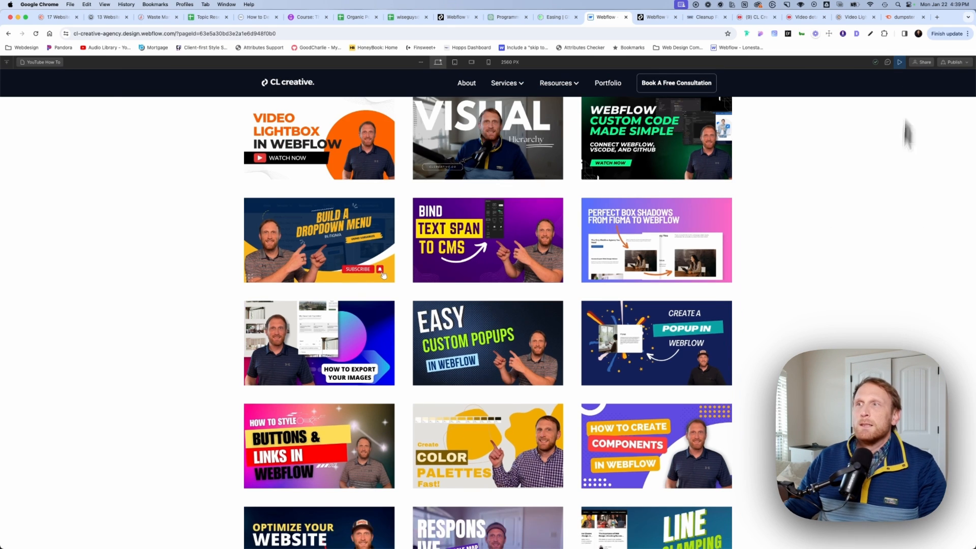
# Open the Easy Custom Popups thumbnail in the lightbox from the preview grid.
pyautogui.scroll(-3)
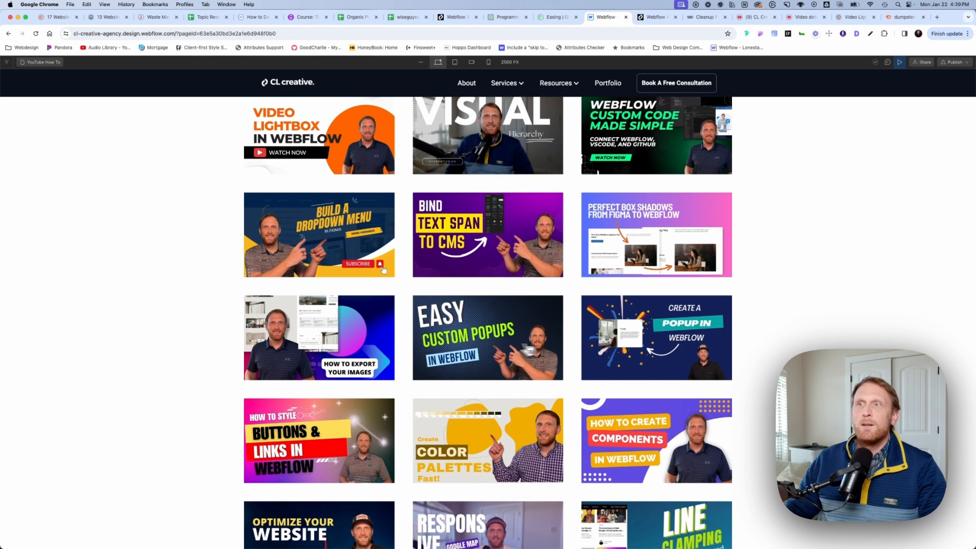
pyautogui.click(487, 337)
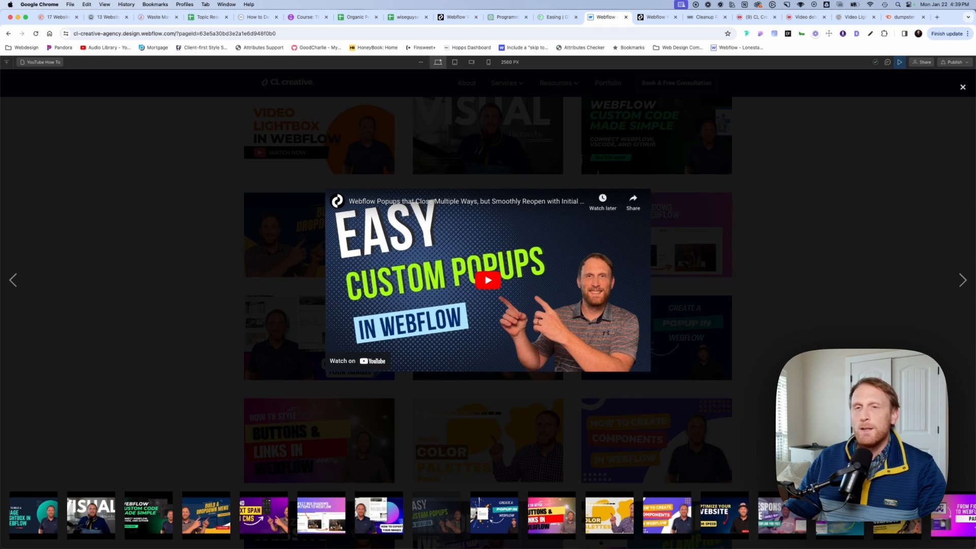
pyautogui.moveTo(56, 516)
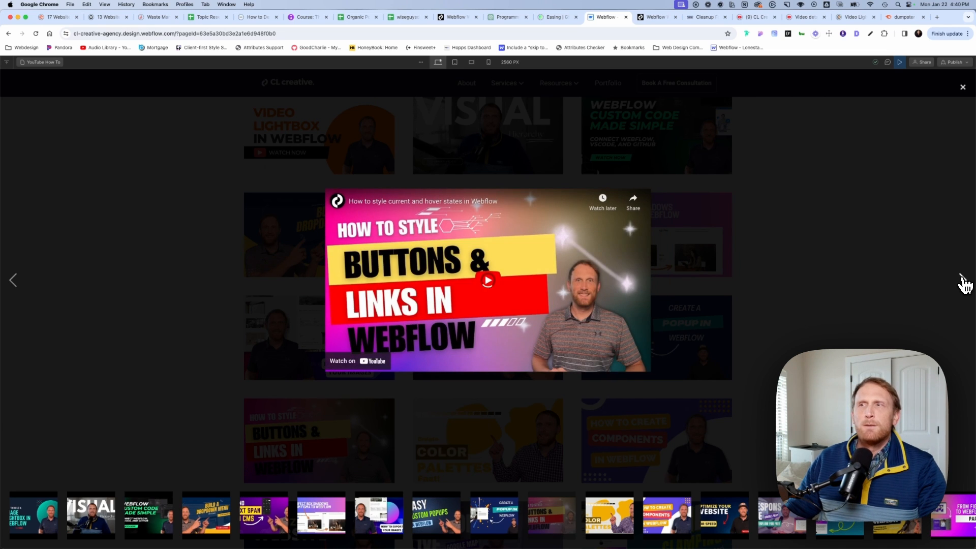
# Advance through three grouped videos in the lightbox, then close it.
pyautogui.click(487, 280)
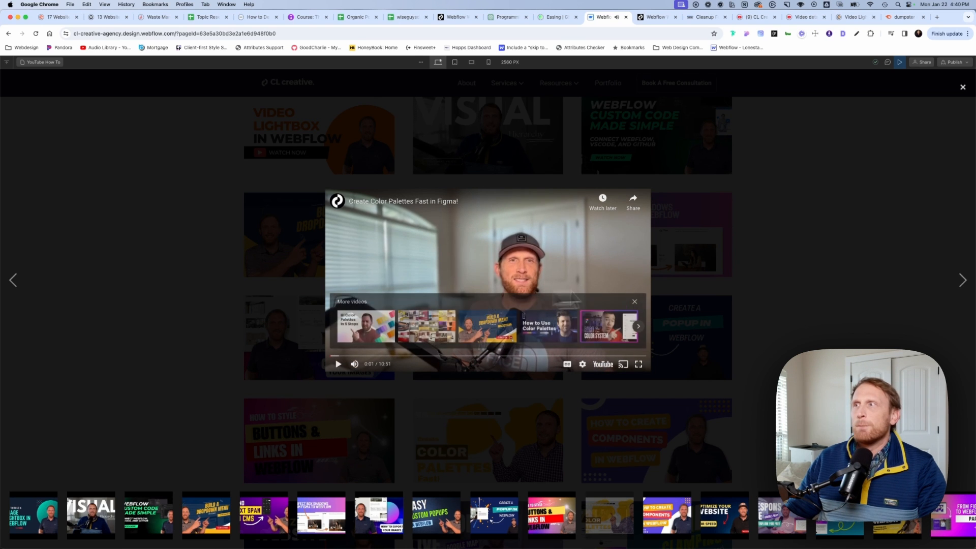
pyautogui.click(962, 279)
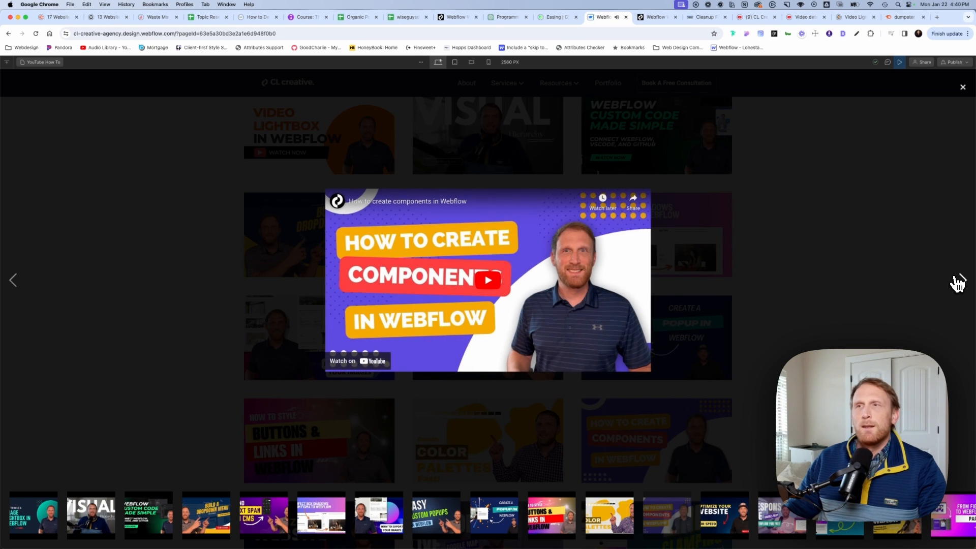
pyautogui.click(961, 281)
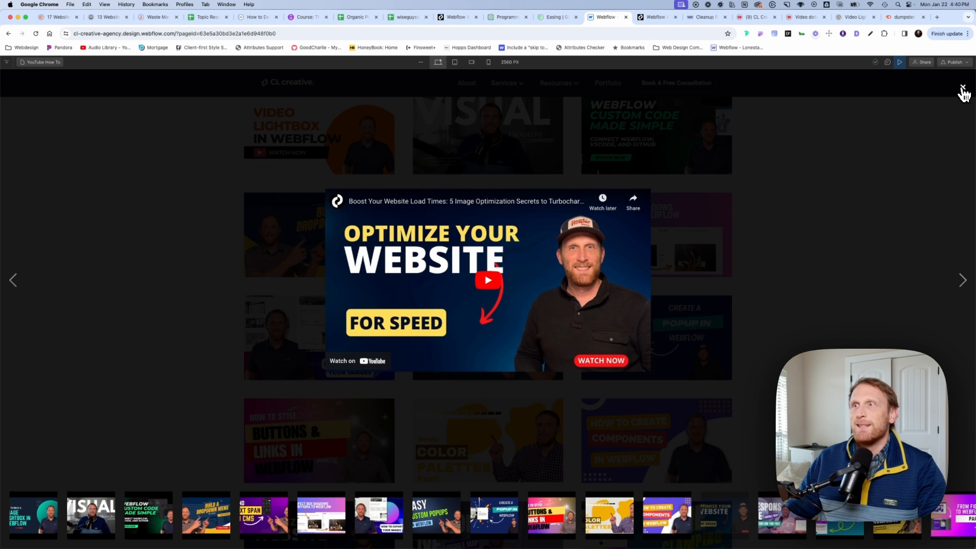
pyautogui.click(963, 88)
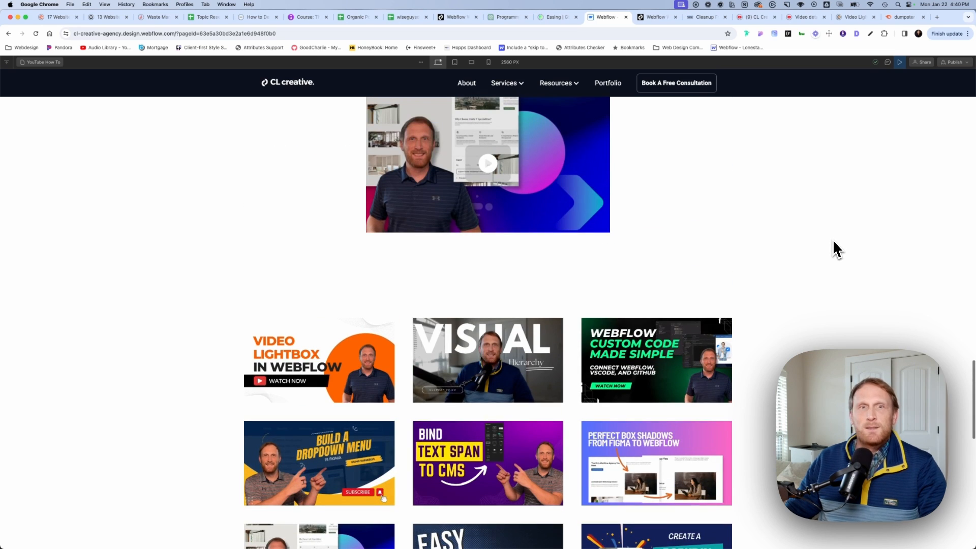